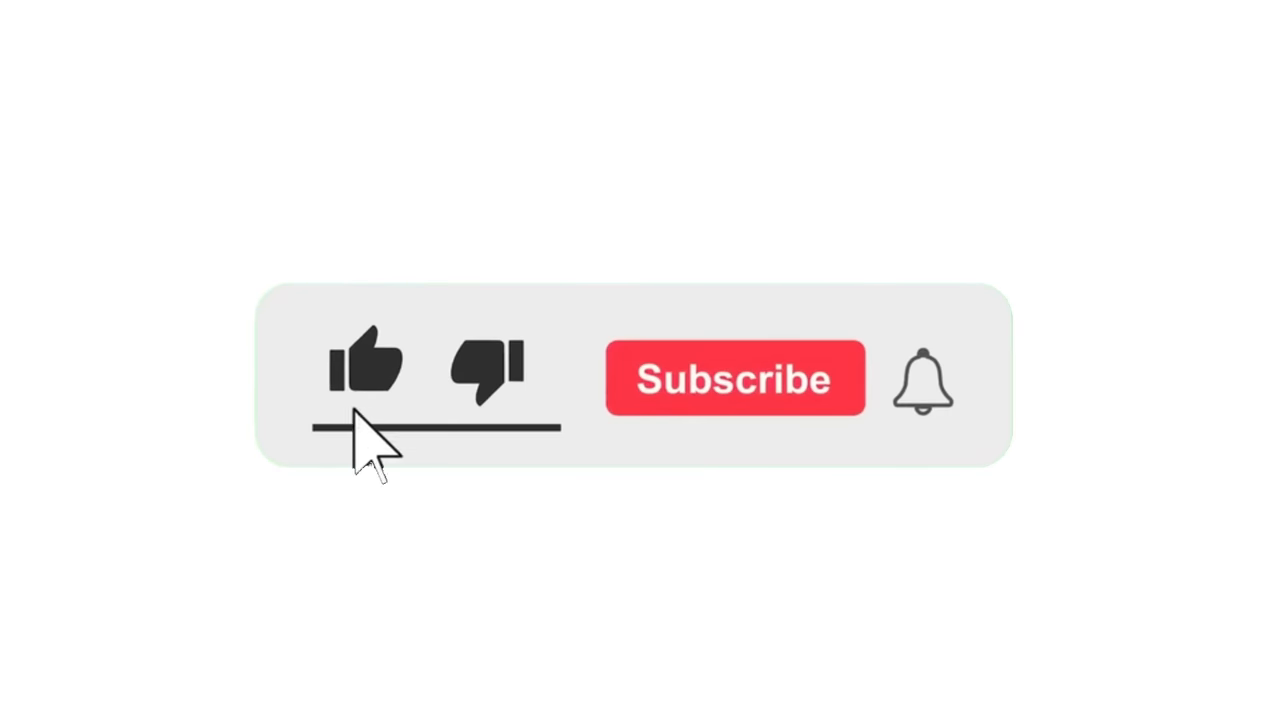
left_click(365, 365)
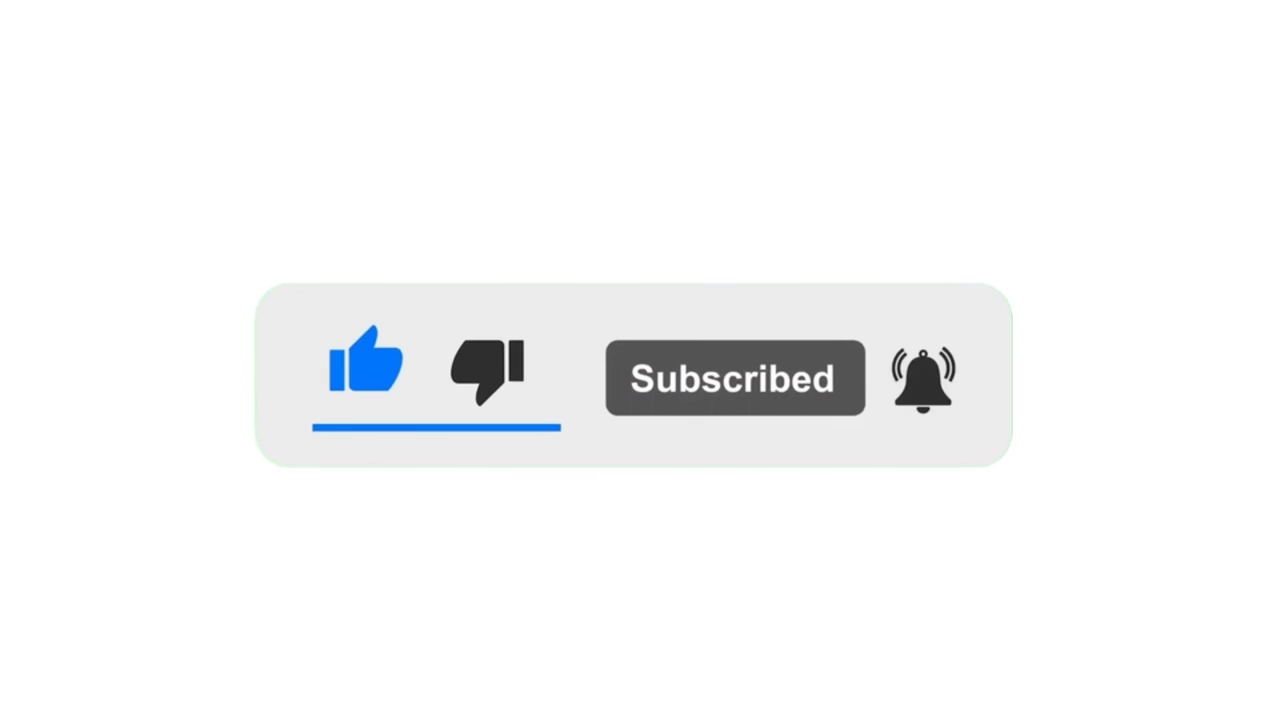